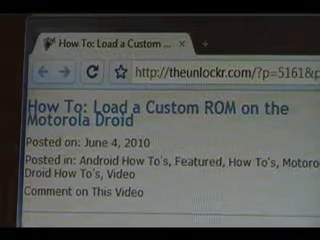
Confirm 'Yes -- delete all user data' to wipe data, then move toward 'install zip from sdcard'
scroll("down", 3)
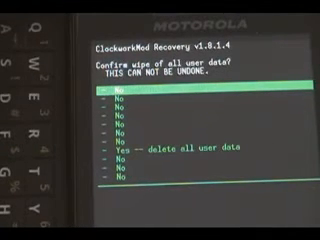
key("down")
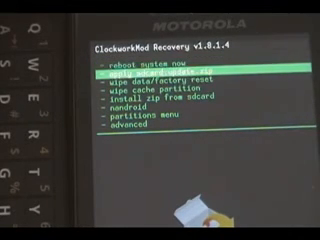
key("Down")
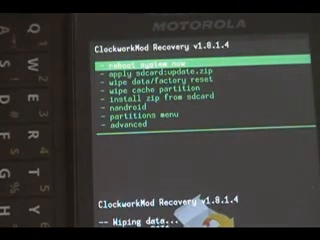
Enter 'install zip from sdcard' and highlight 'choose zip from sdcard'
key("down")
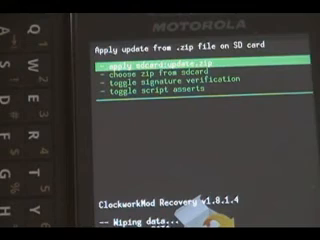
key("down")
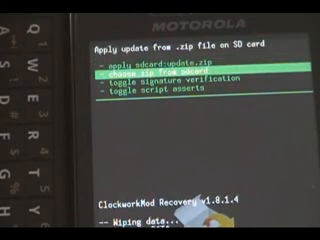